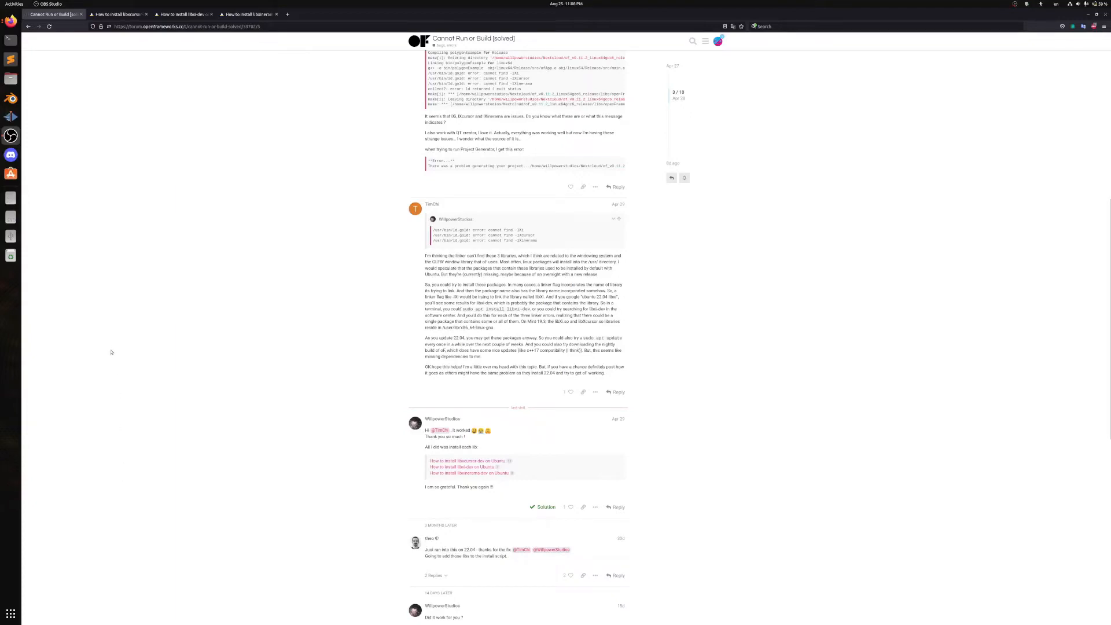
{"action": "mouse_move", "coordinate": [231, 141]}
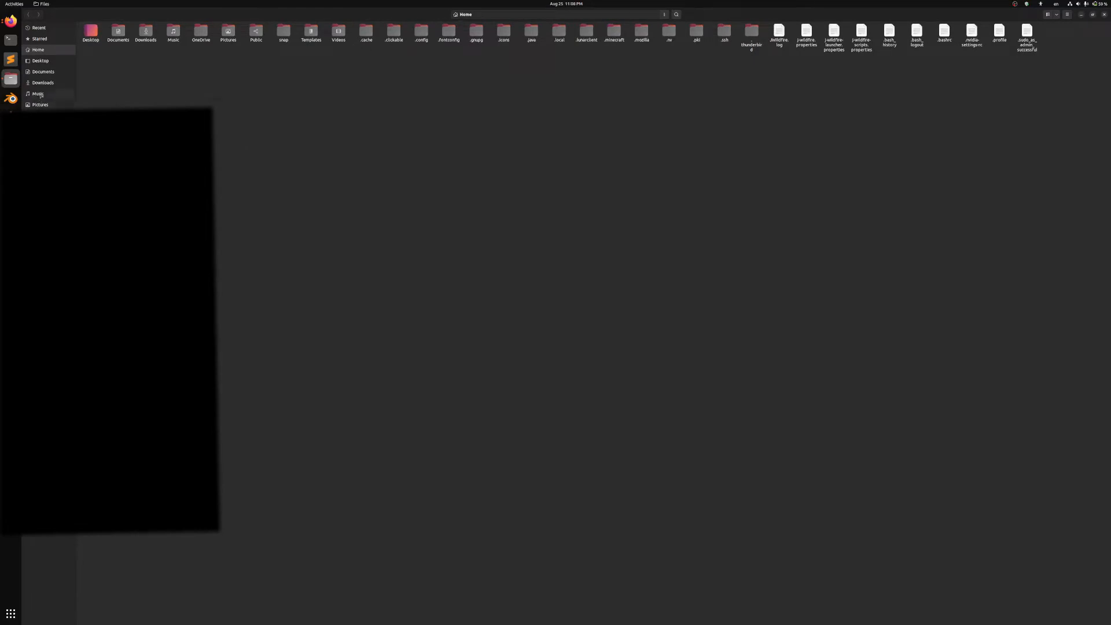
Step: Browse Documents > of_v0.11.2_linux64gcc6_release > scripts > linux and open a terminal there
{"action": "left_click", "coordinate": [43, 72]}
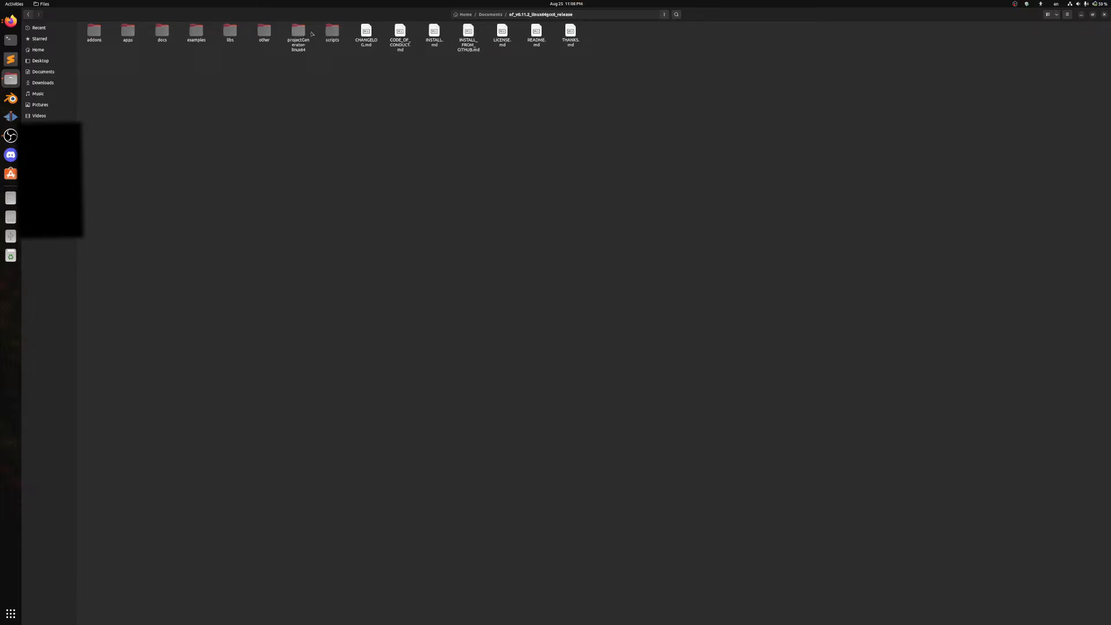
{"action": "double_click", "coordinate": [332, 33]}
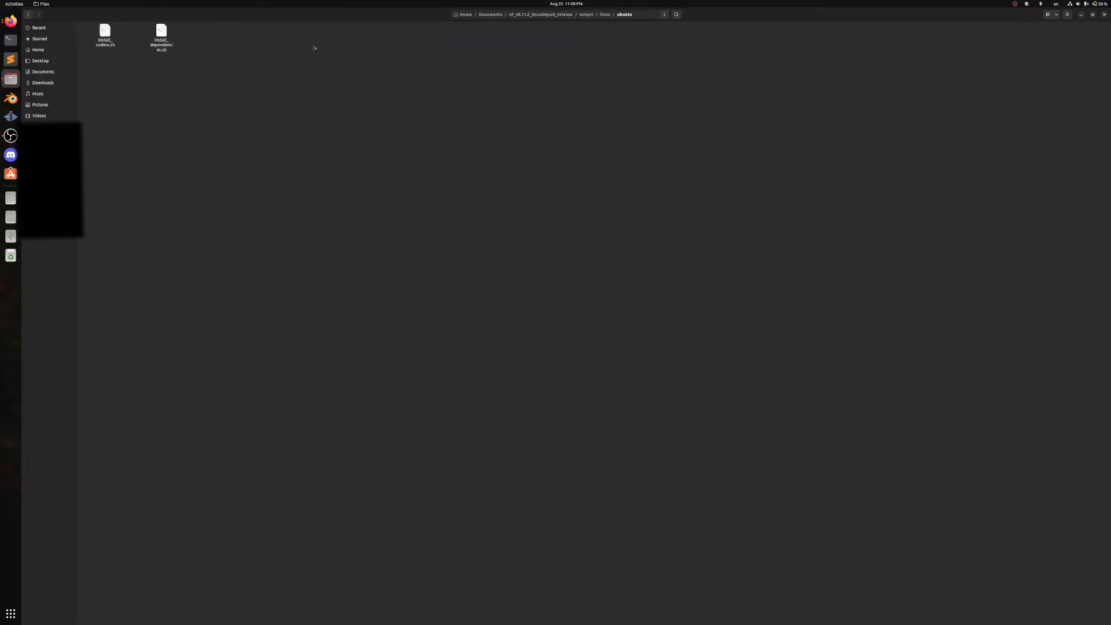
{"action": "right_click", "coordinate": [215, 91]}
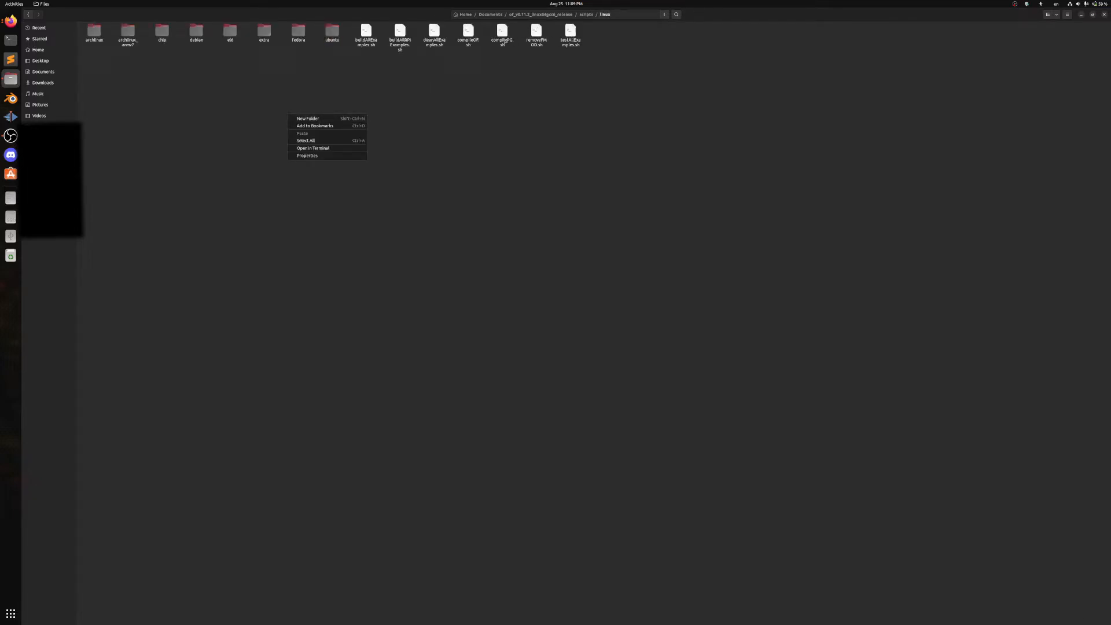
{"action": "left_click", "coordinate": [324, 149]}
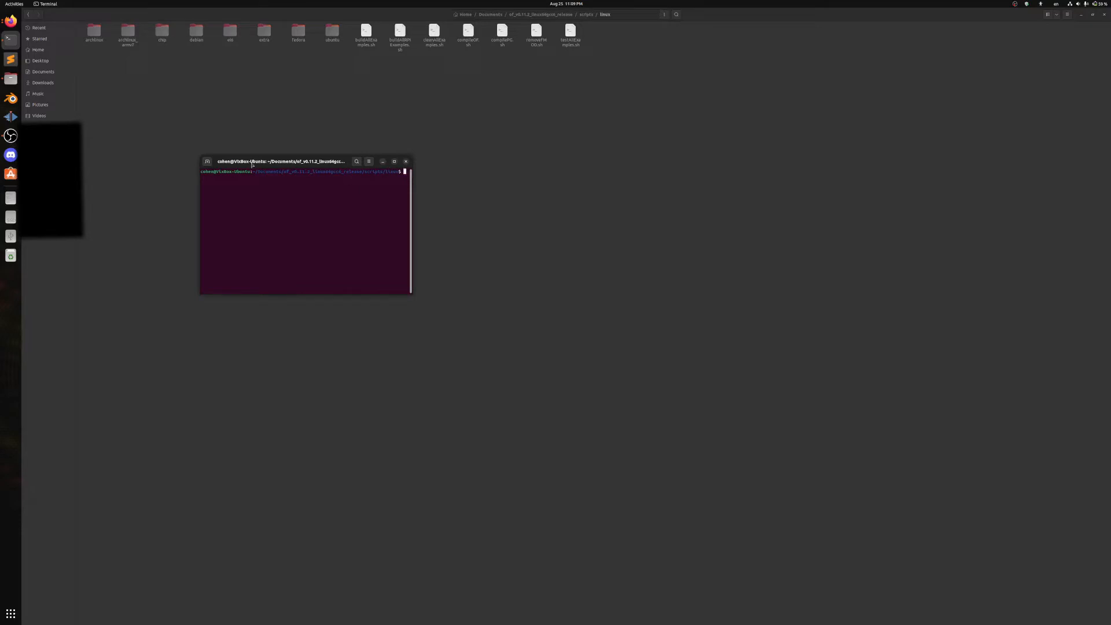
Step: Run sudo ./compilePG.sh and submit the password to start the build
{"action": "left_click", "coordinate": [368, 161]}
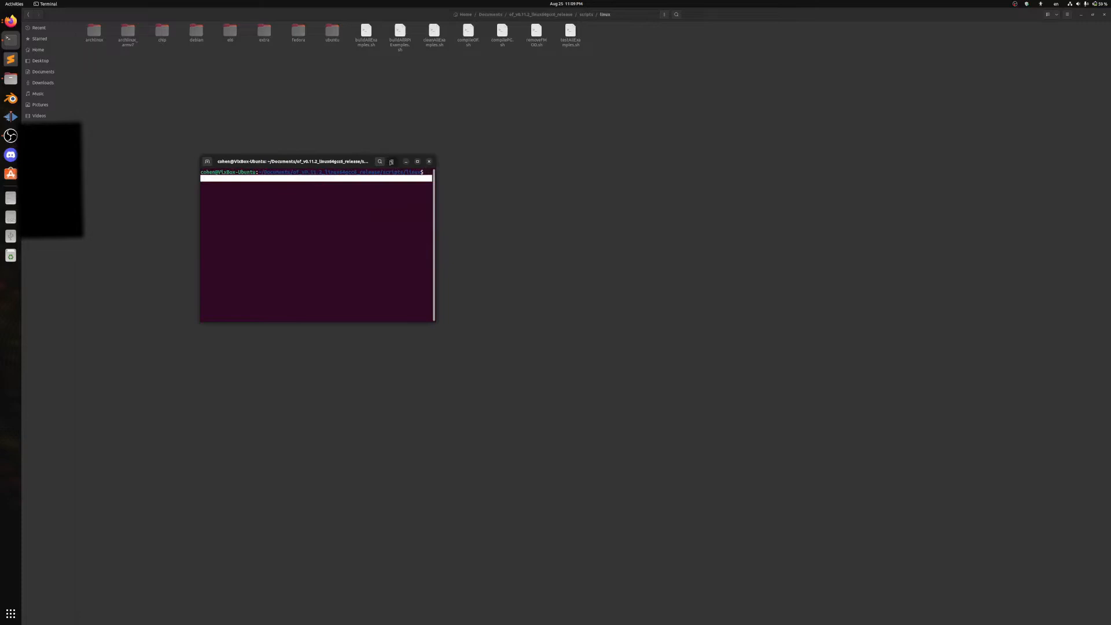
{"action": "left_click", "coordinate": [437, 161]}
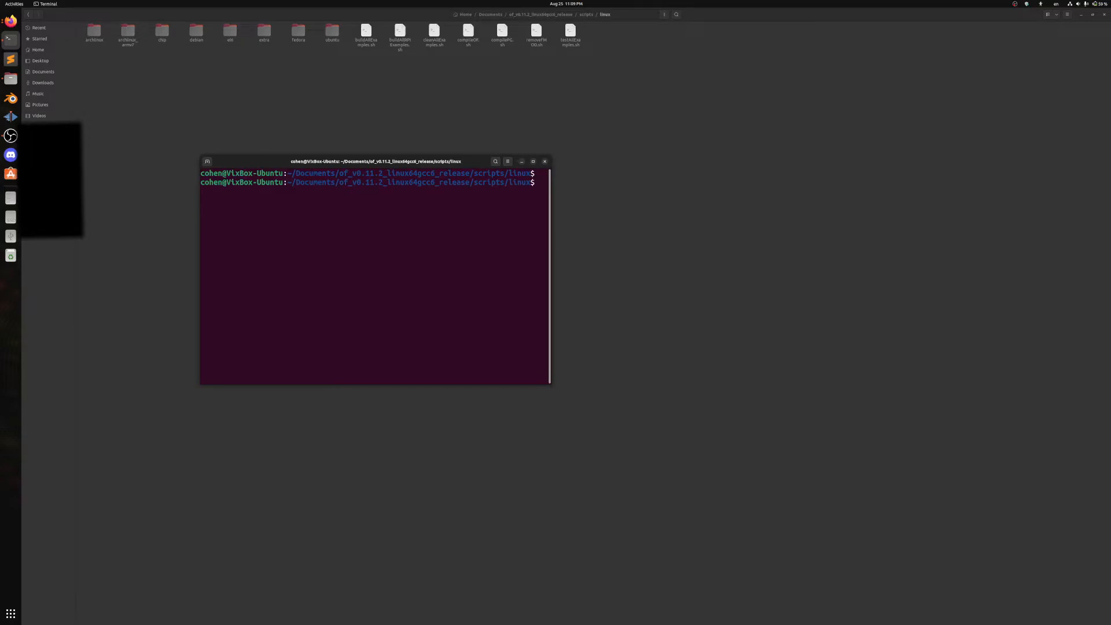
{"action": "type", "text": "sudo ./"}
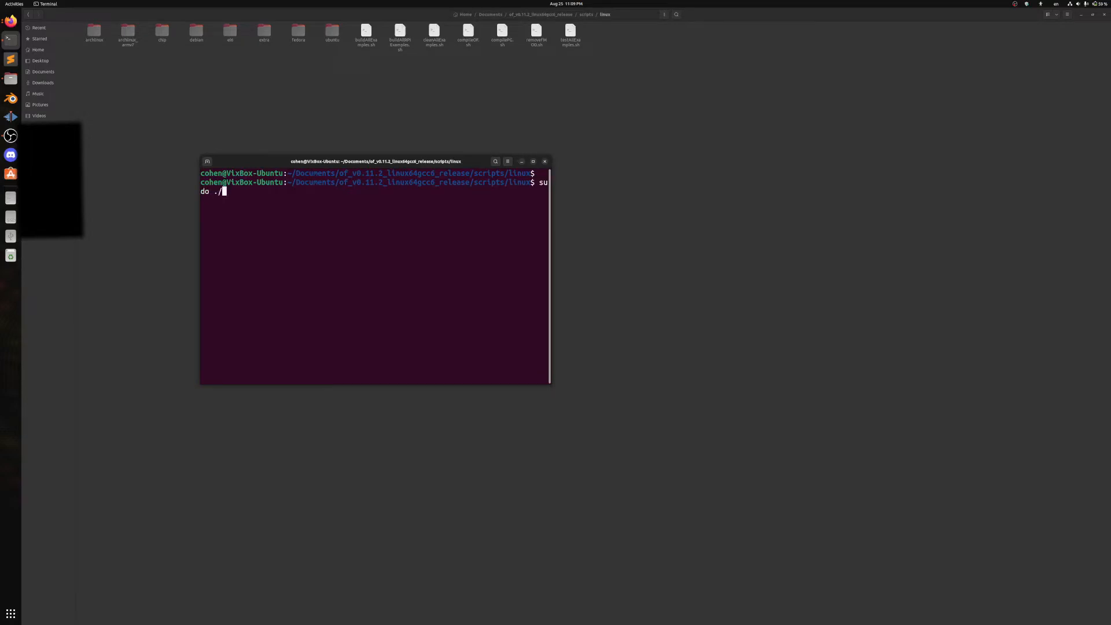
{"action": "type", "text": "ci"}
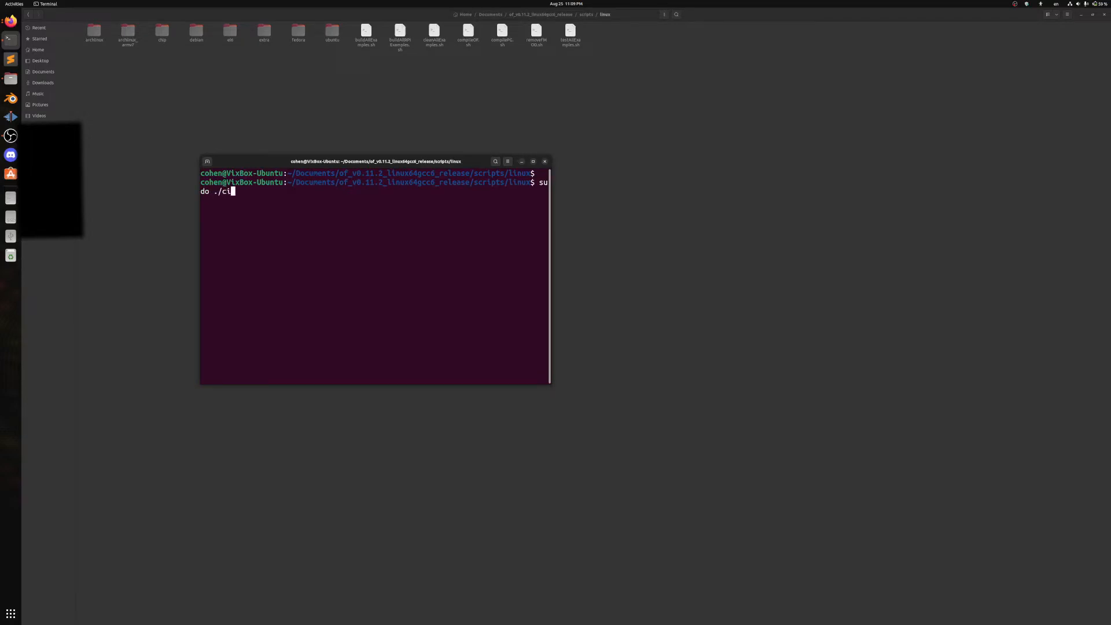
{"action": "type", "text": "ompile"}
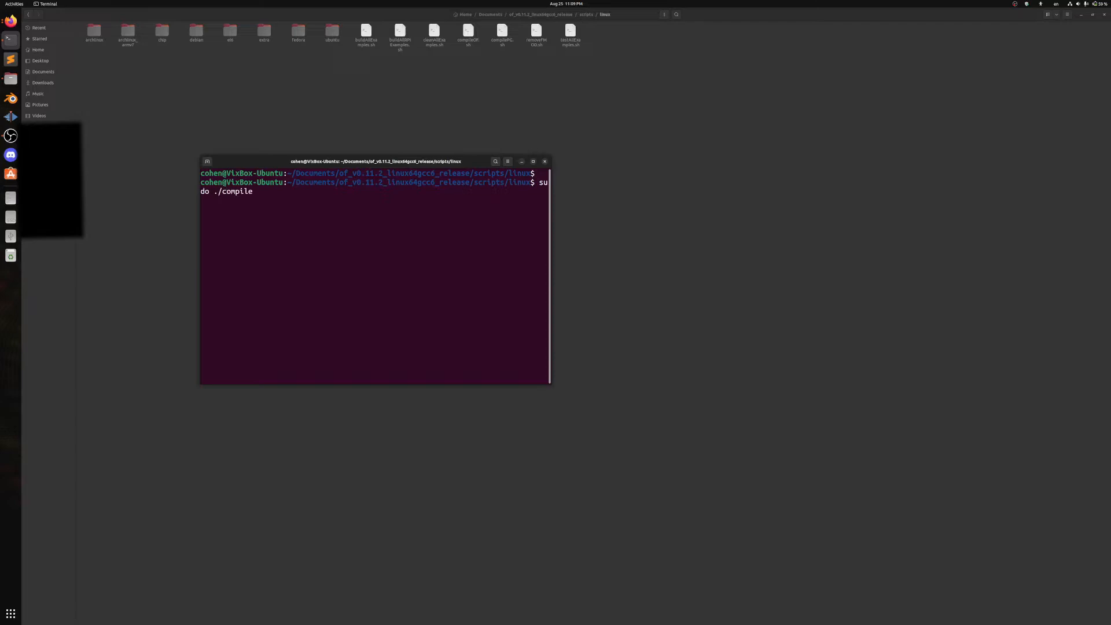
{"action": "type", "text": "PG.sh"}
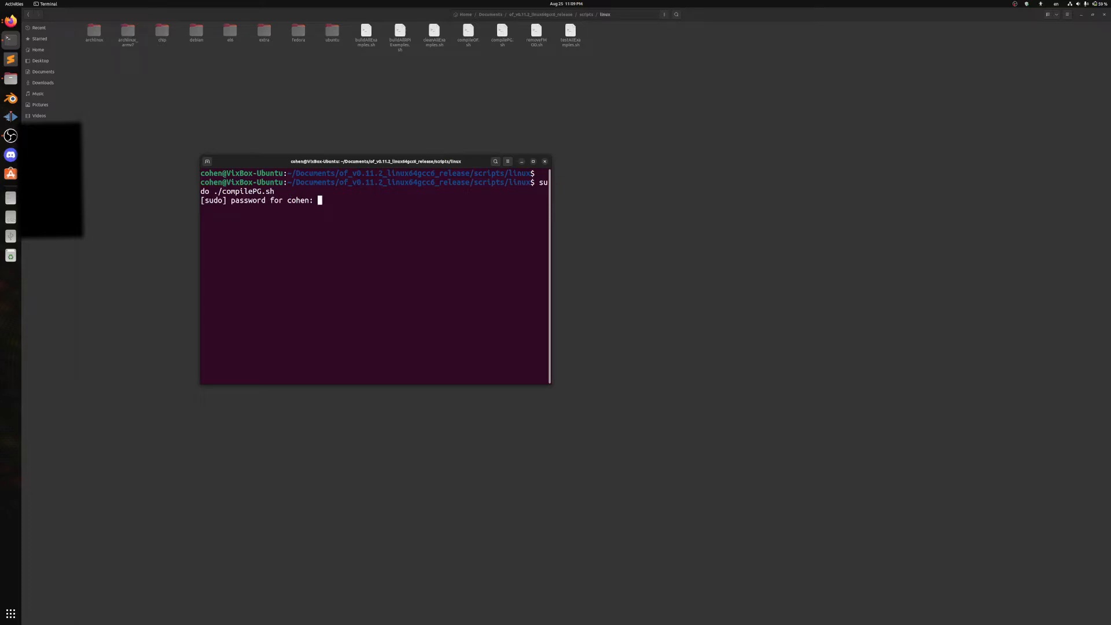
{"action": "key", "text": "Return"}
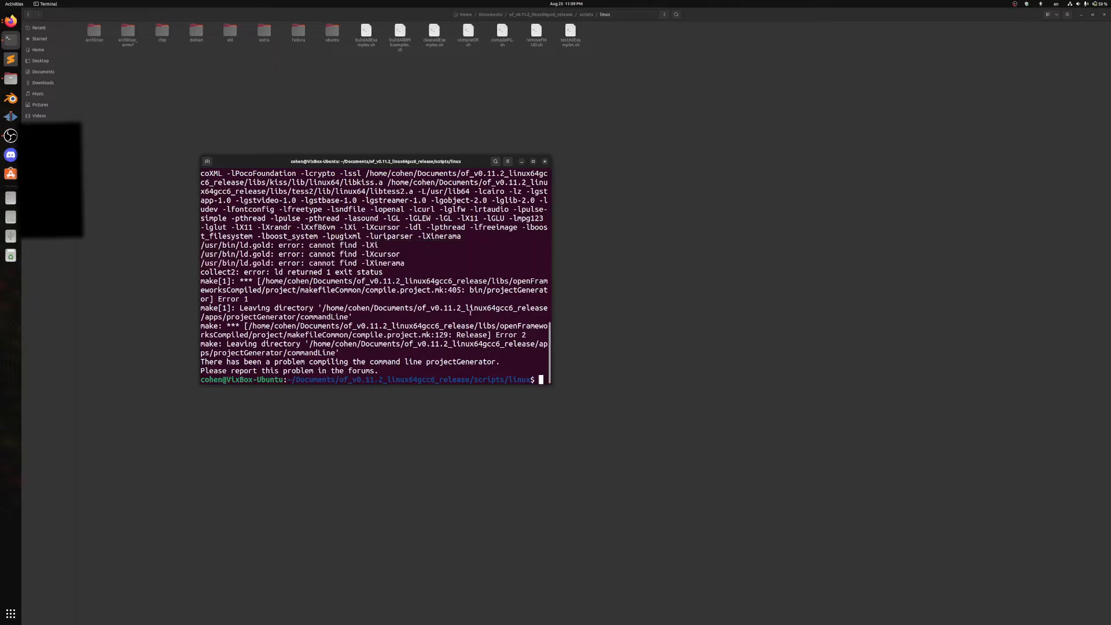
Step: Maximize the terminal to read the ld errors about missing Xi, Xcursor and Xinerama
{"action": "key", "text": "Return"}
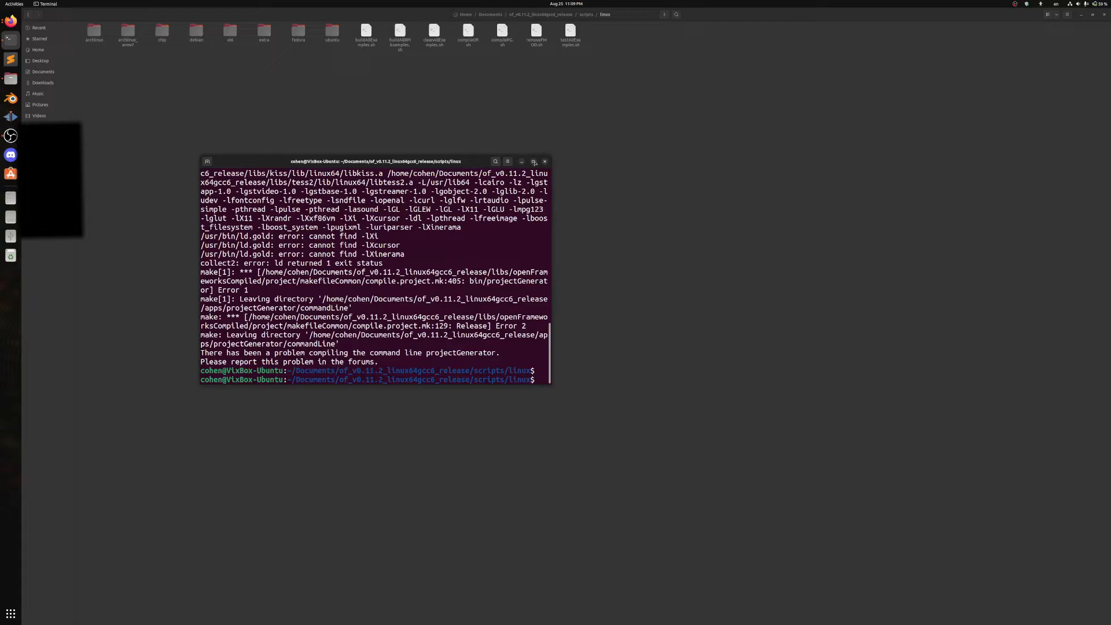
{"action": "left_click", "coordinate": [532, 161]}
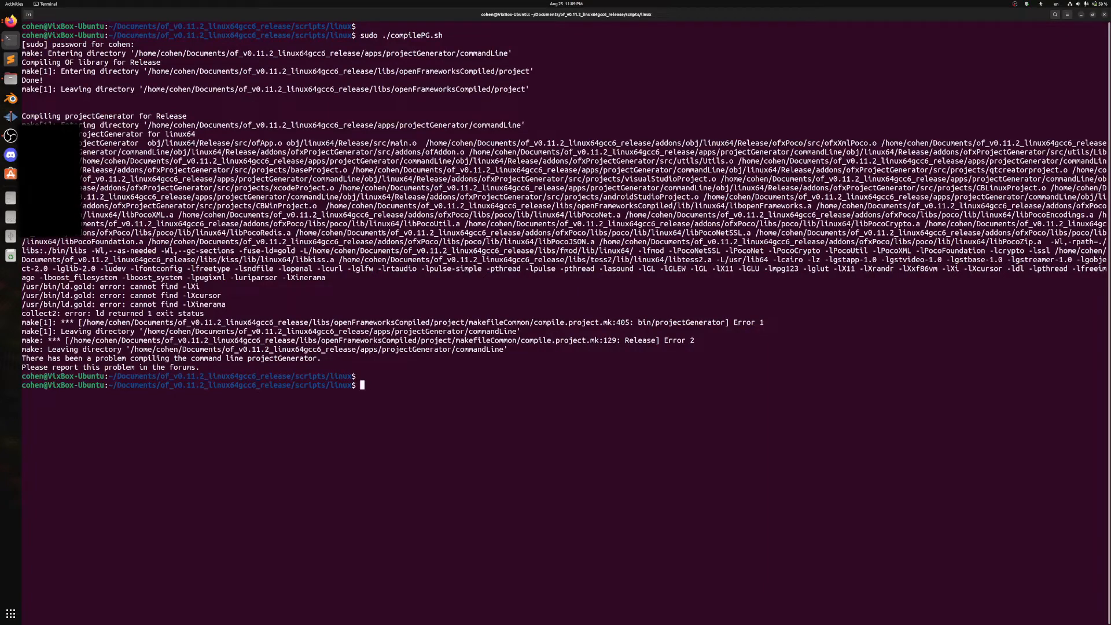
Step: Partly type a sudo apt install make cmake command, abandon it and return to the Firefox forum thread
{"action": "type", "text": "sudo apt inst"}
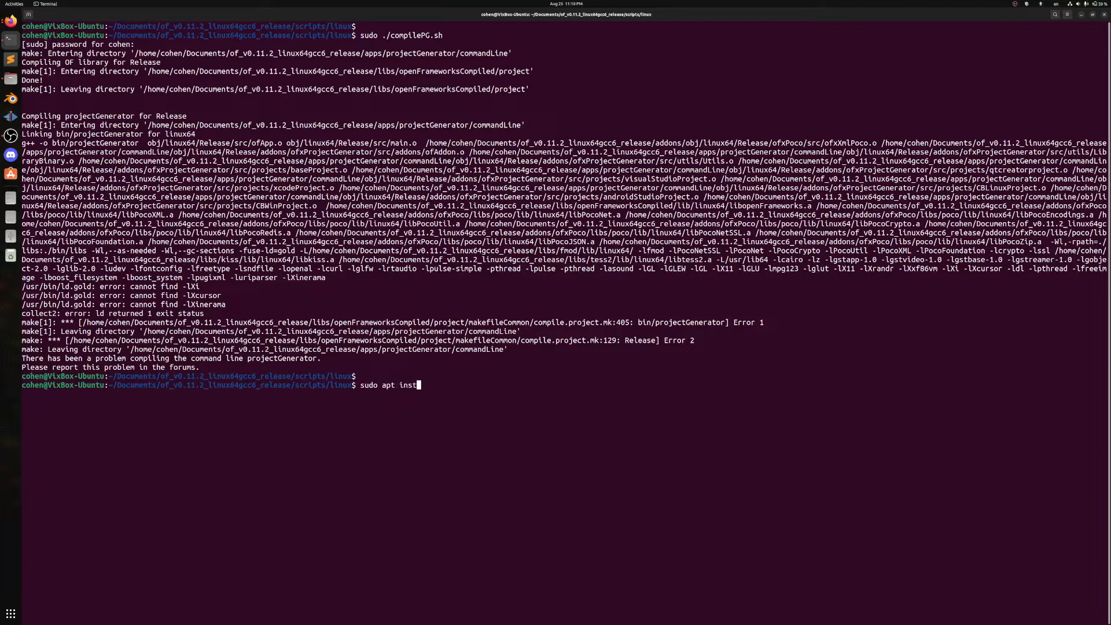
{"action": "type", "text": "all make"}
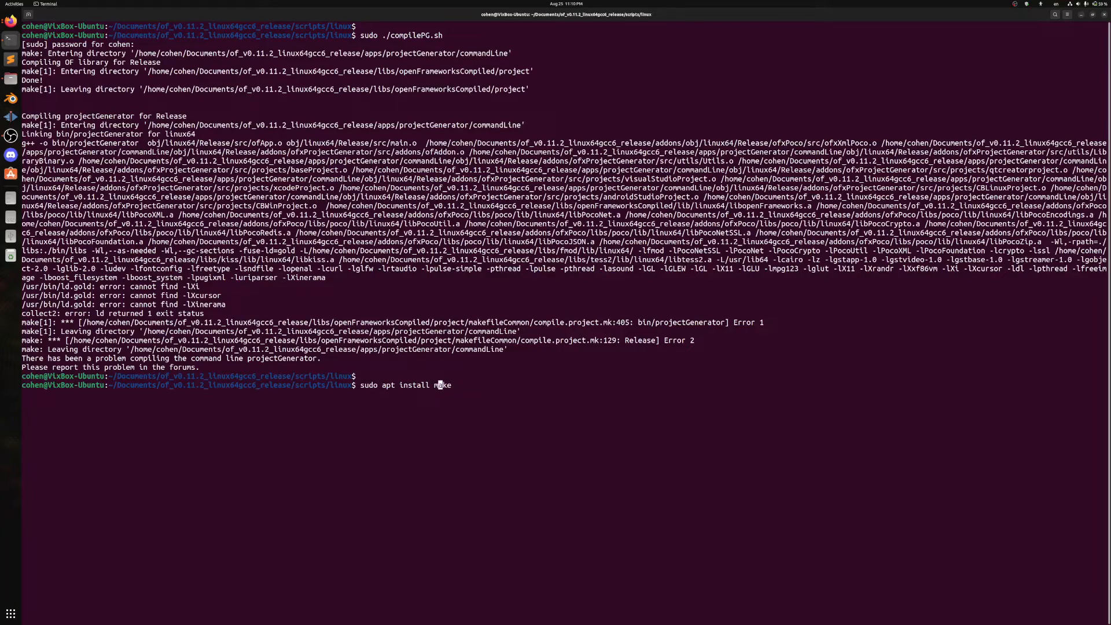
{"action": "type", "text": "cmake"}
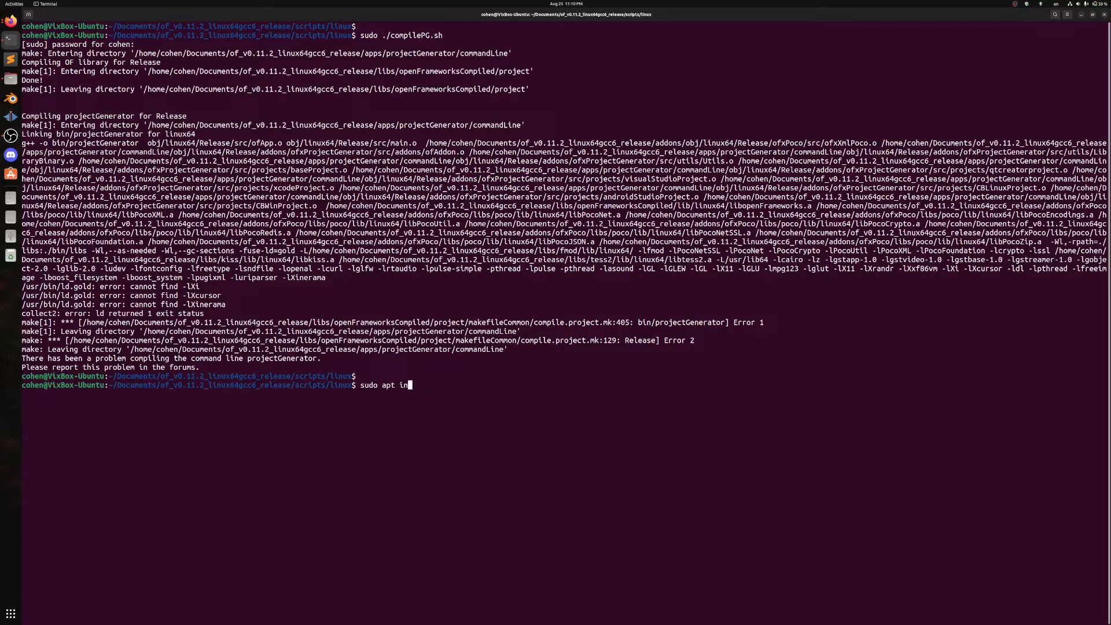
{"action": "key", "text": "ctrl+c"}
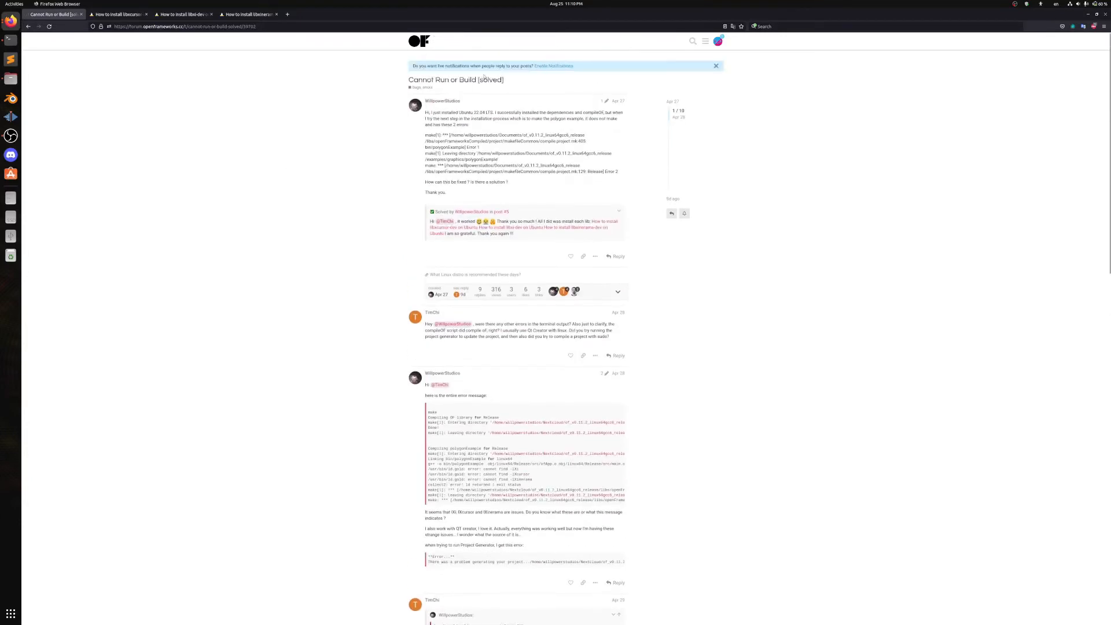
{"action": "mouse_move", "coordinate": [553, 196]}
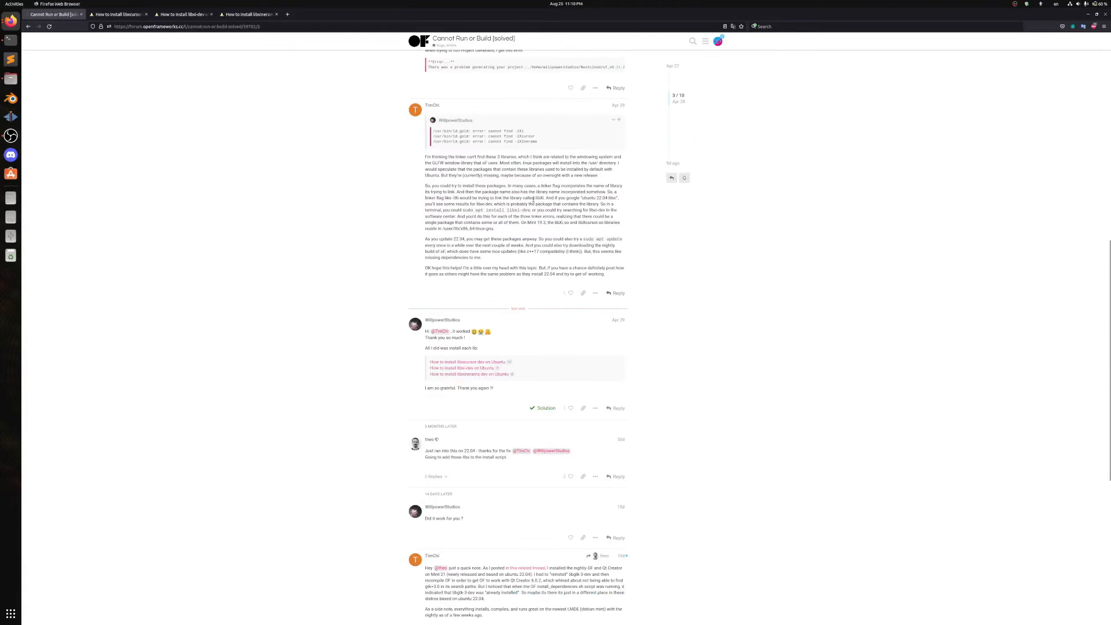
{"action": "mouse_move", "coordinate": [462, 368]}
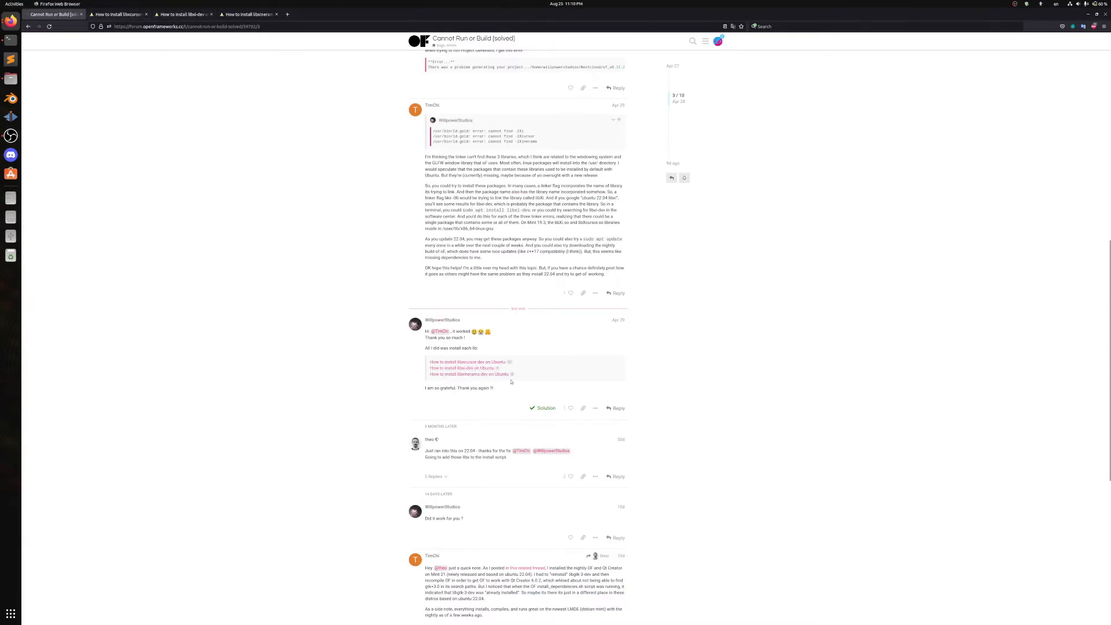
Step: After reading the 'Cannot Run or Build [solved]' reply, switch back to the Terminal window
{"action": "left_click", "coordinate": [116, 14]}
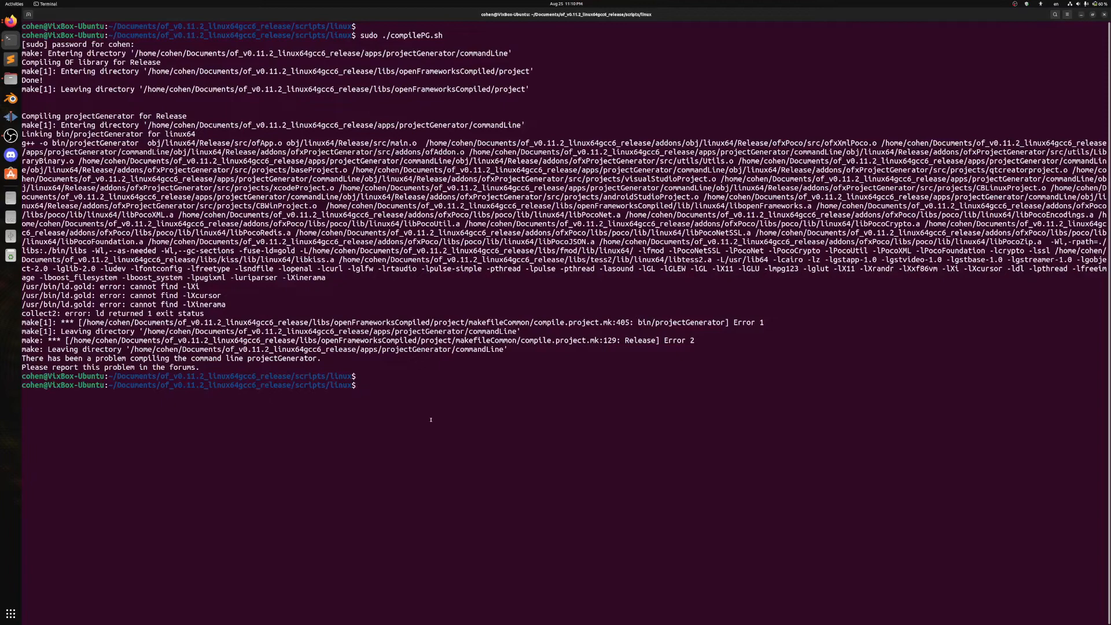
Step: Run sudo apt update to refresh the package lists
{"action": "type", "text": "sudo"}
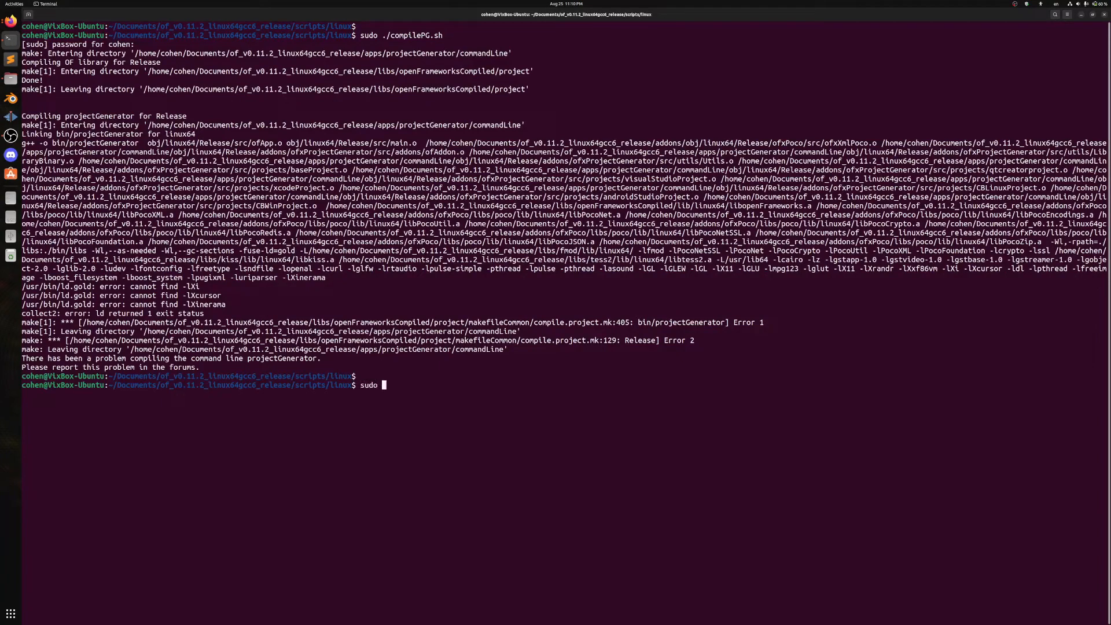
{"action": "type", "text": "apt update"}
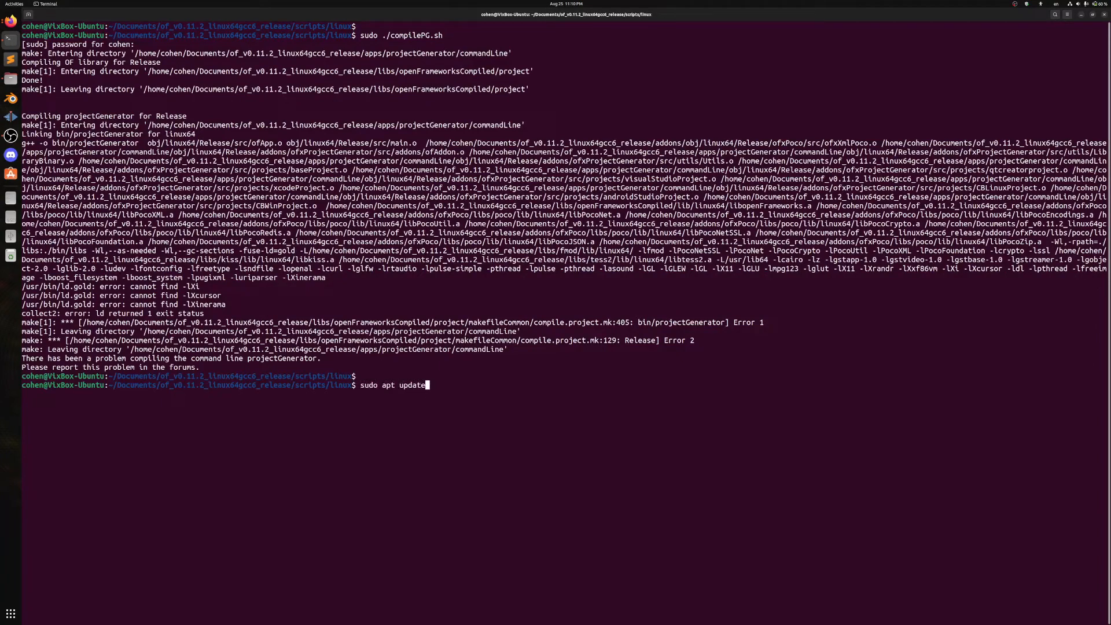
{"action": "key", "text": "Return"}
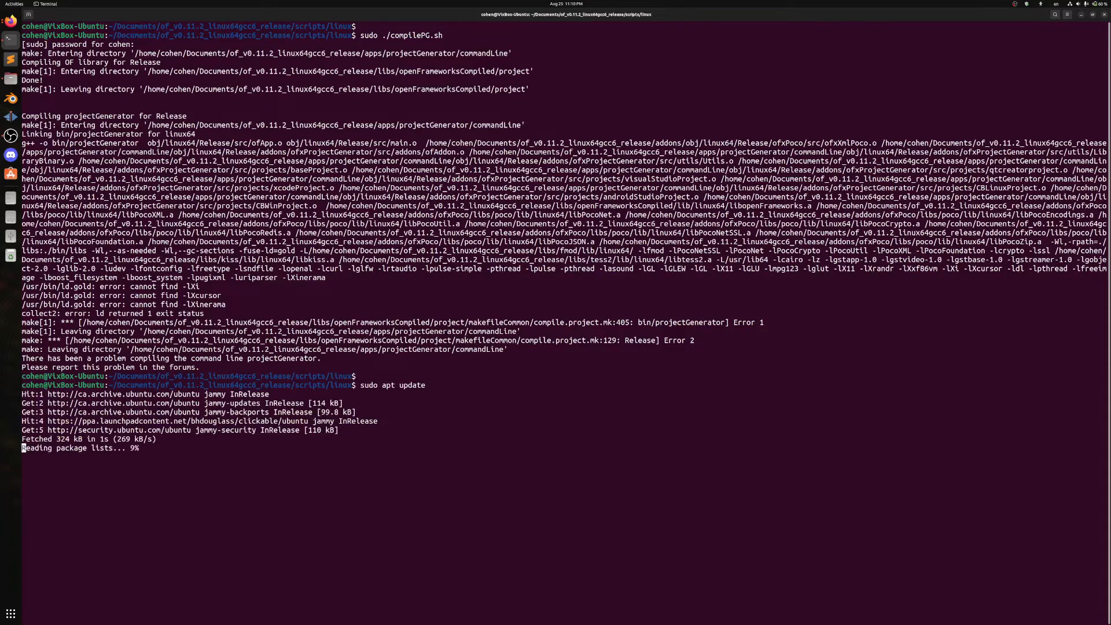
Step: Install libxcursor-dev, libxi-dev and libxinerama-dev with sudo apt-get install
{"action": "right_click", "coordinate": [467, 503]}
{"action": "type", "text": "sudo apt-get install libxi-dev"}
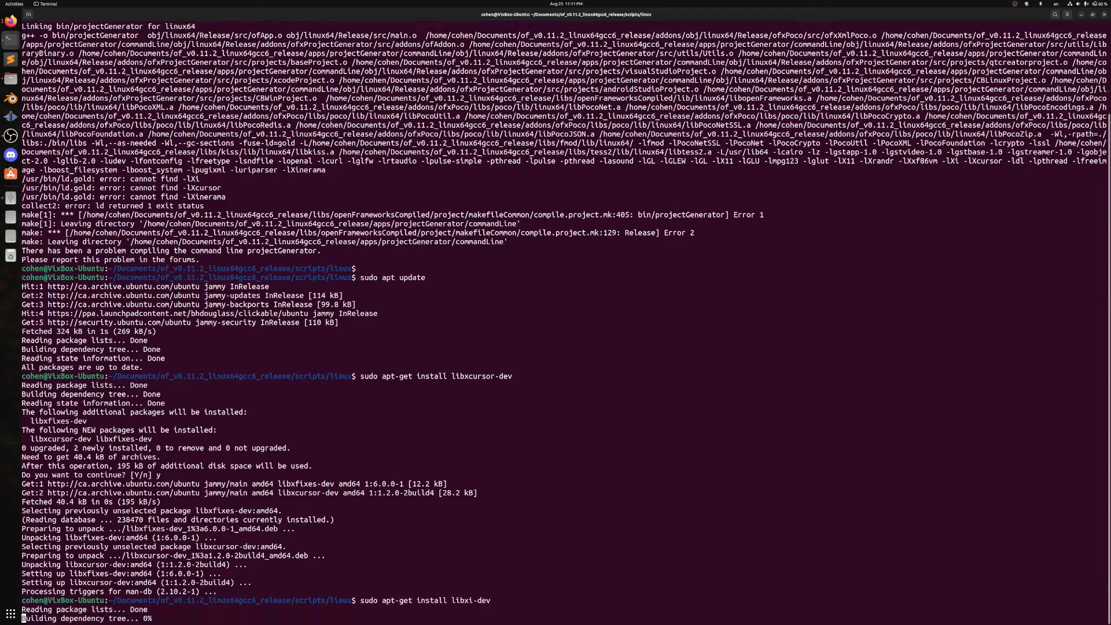
{"action": "scroll", "scroll_direction": "down", "scroll_amount": 3}
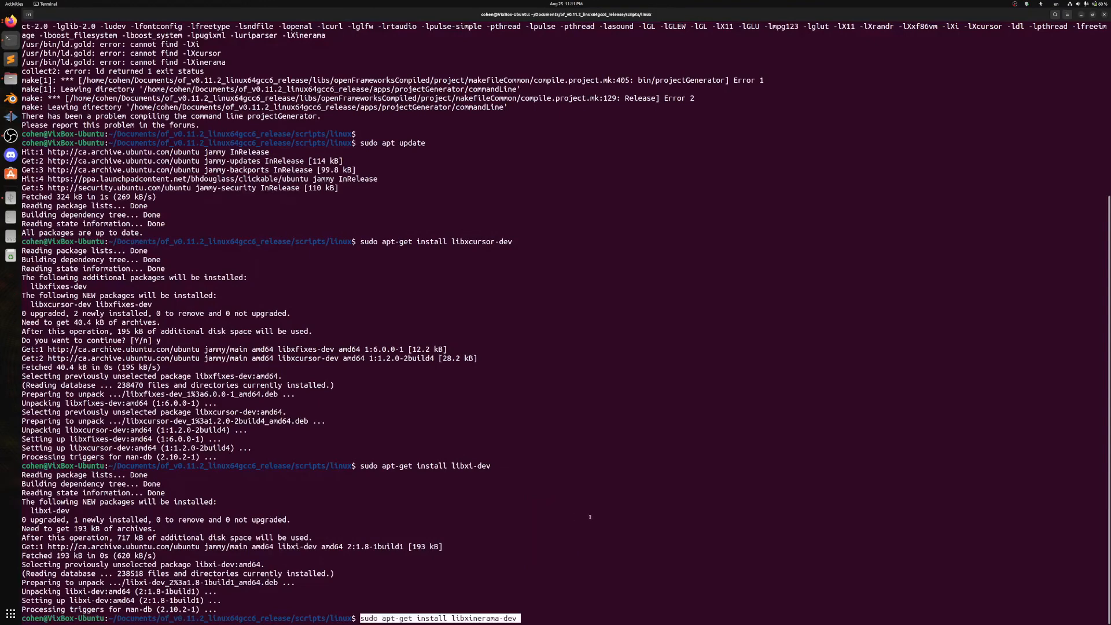
{"action": "key", "text": "Return"}
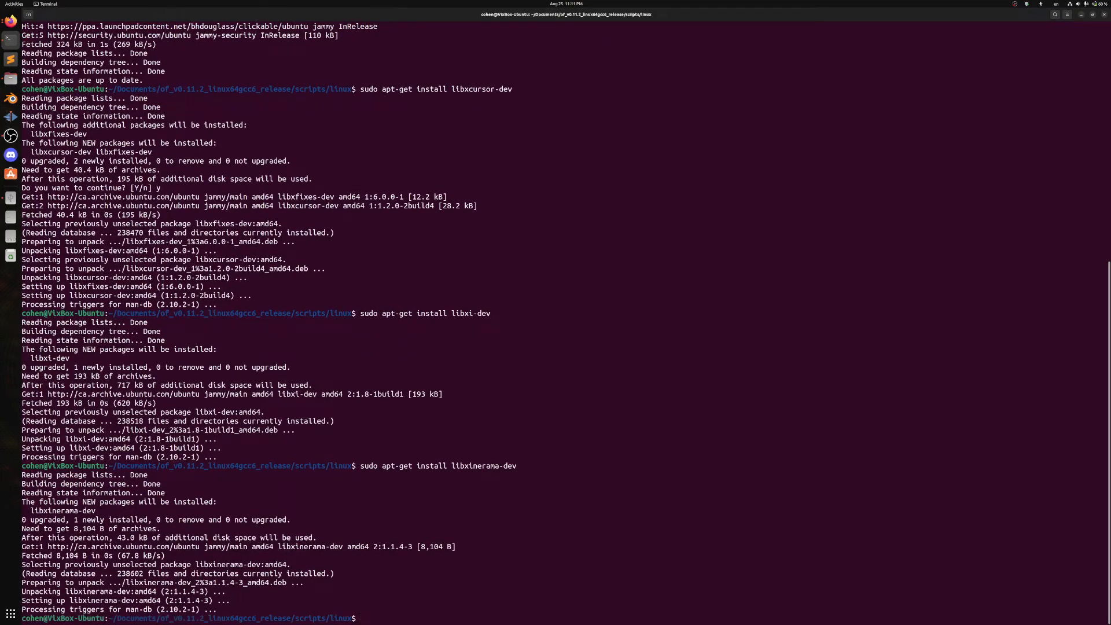
Step: Rerun ./compilePG.sh, answering y to install projectGenerator and y to add PG_OF_PATH to ~/.profile
{"action": "type", "text": "./compile"}
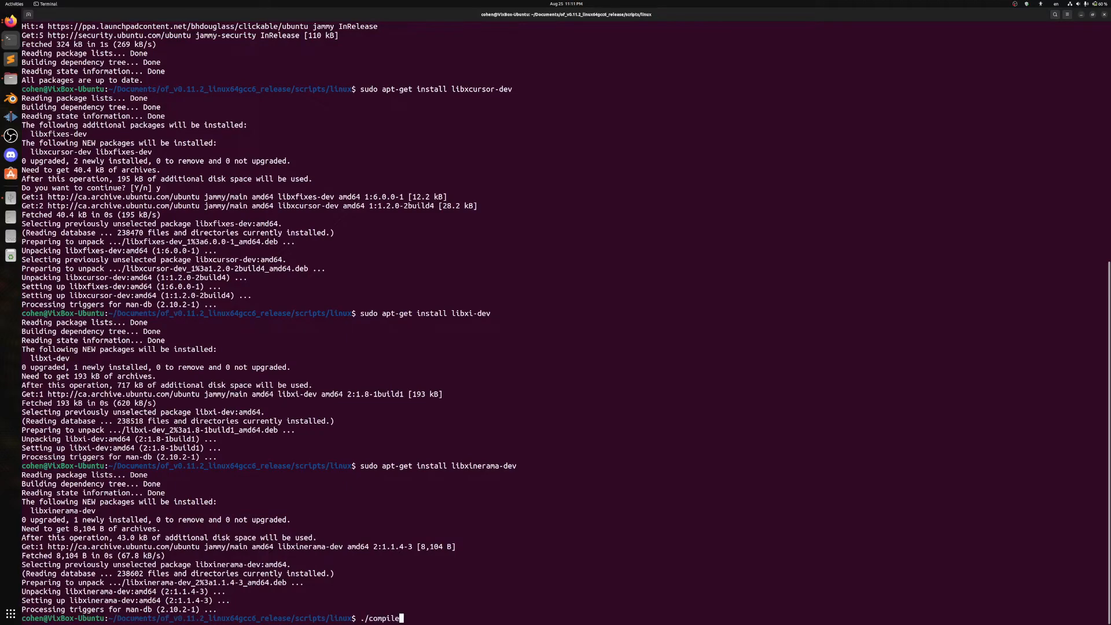
{"action": "type", "text": "PG.sh"}
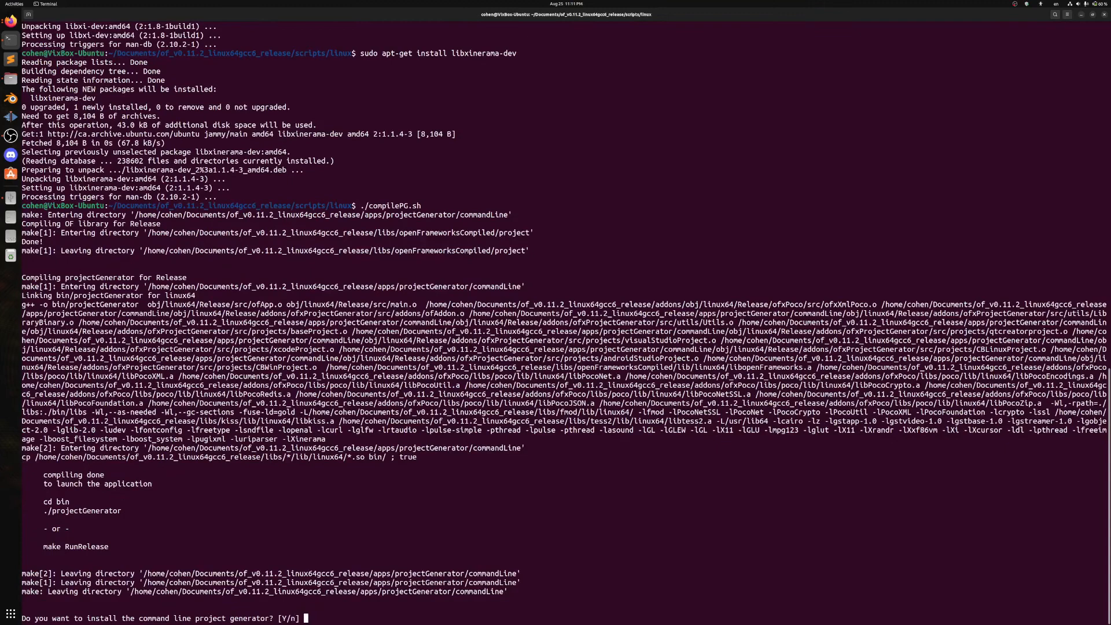
{"action": "type", "text": "y"}
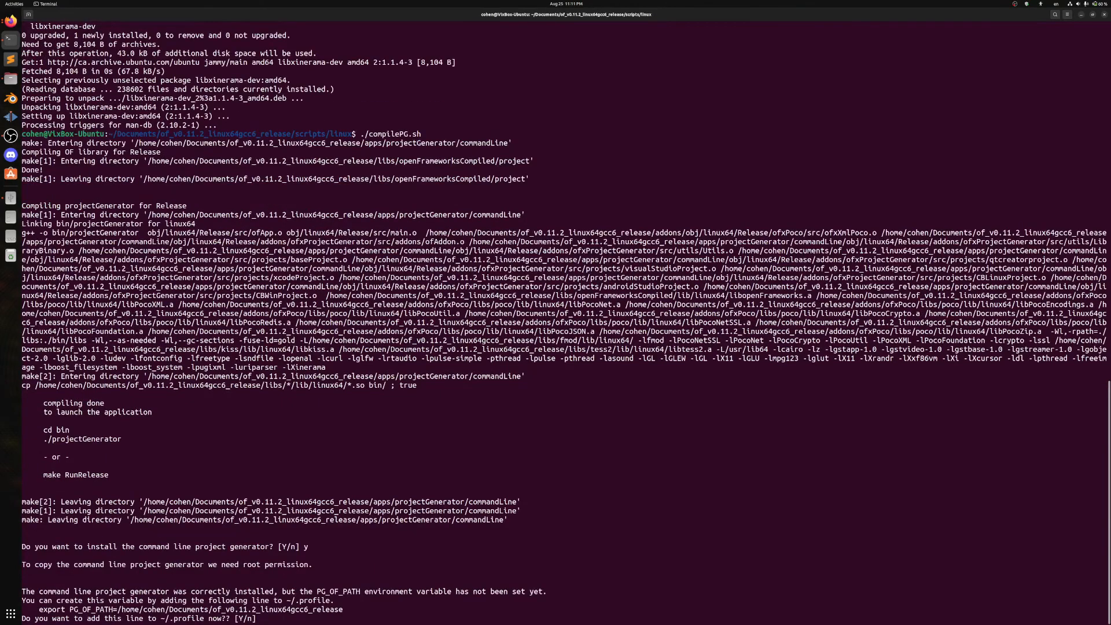
{"action": "type", "text": "y"}
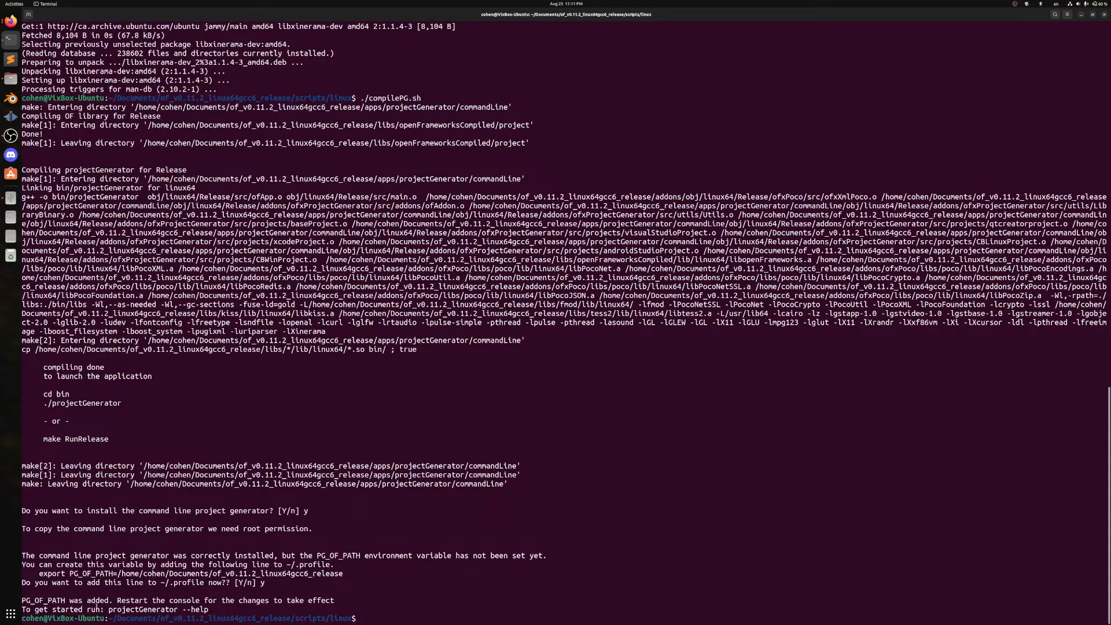
Step: Run projectGenerator --help to confirm the command-line generator works
{"action": "type", "text": "projectGenerator --help"}
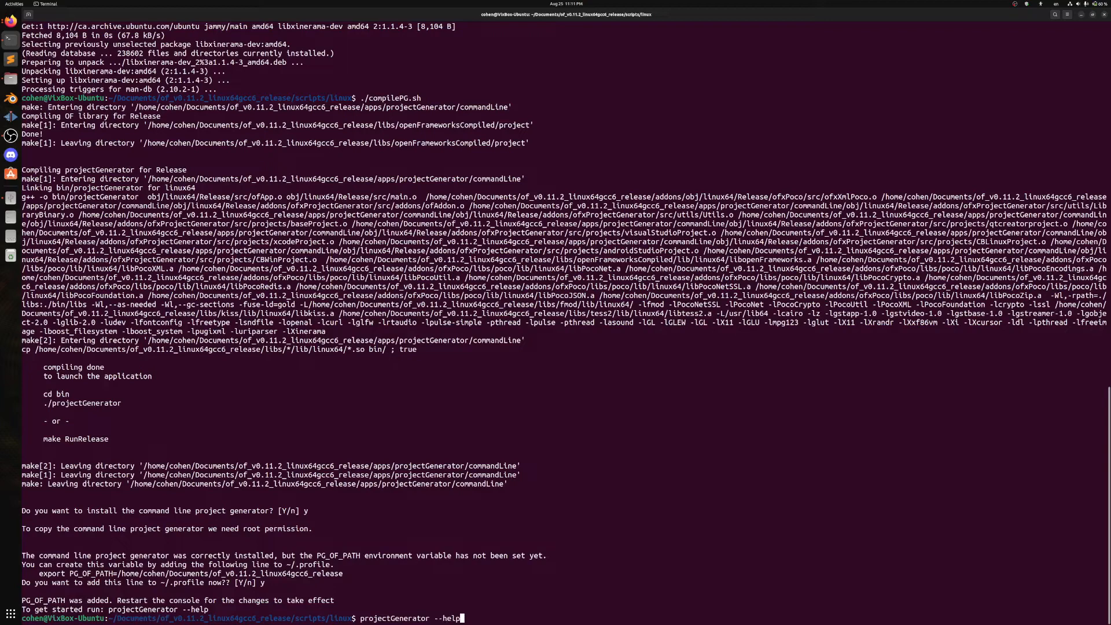
{"action": "key", "text": "Return"}
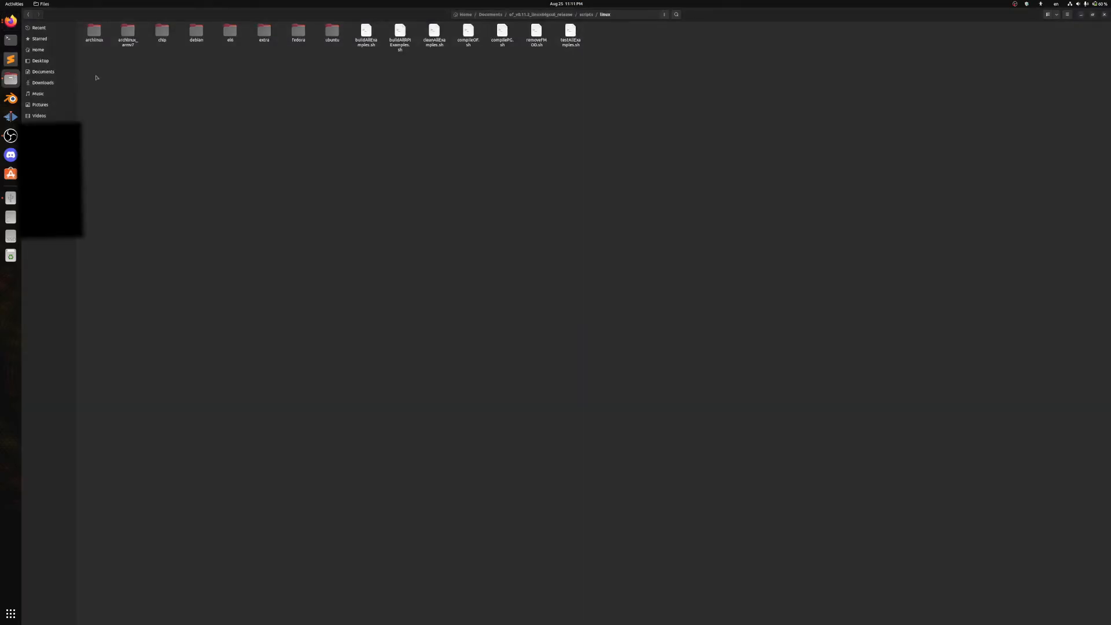
Step: Browse to examples > graphics > polygonExample in Files and open a terminal there
{"action": "left_click", "coordinate": [543, 13]}
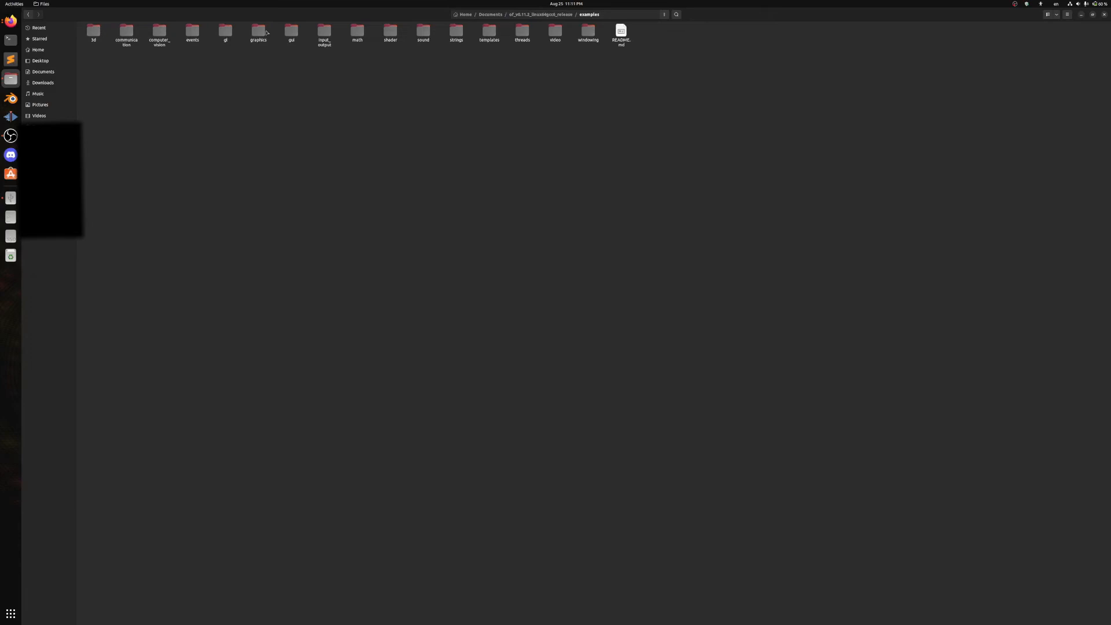
{"action": "double_click", "coordinate": [258, 30]}
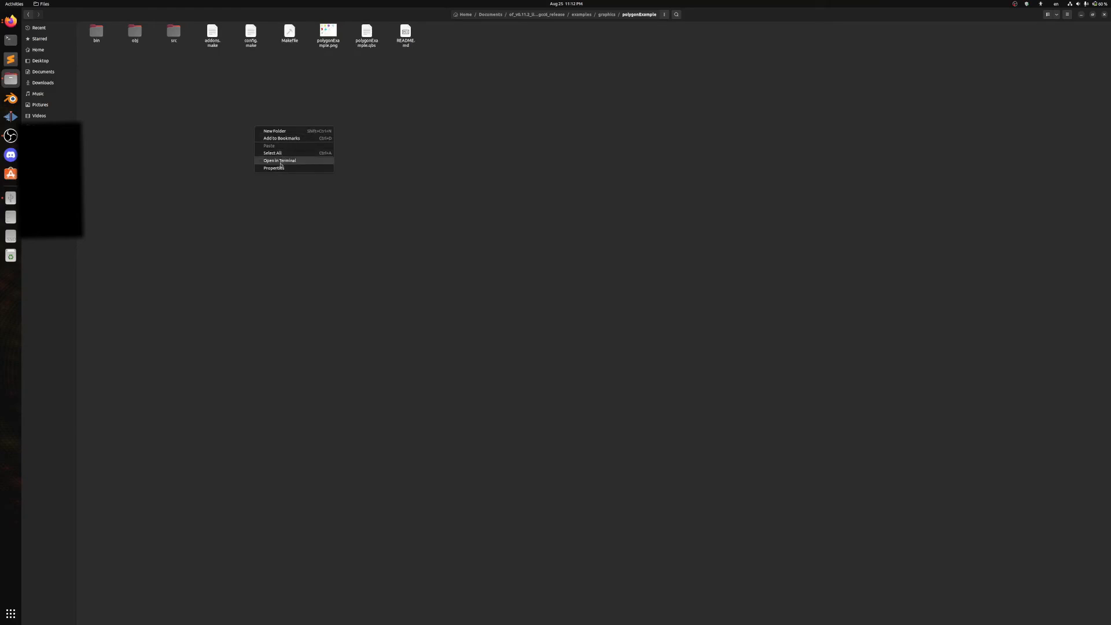
{"action": "left_click", "coordinate": [279, 160]}
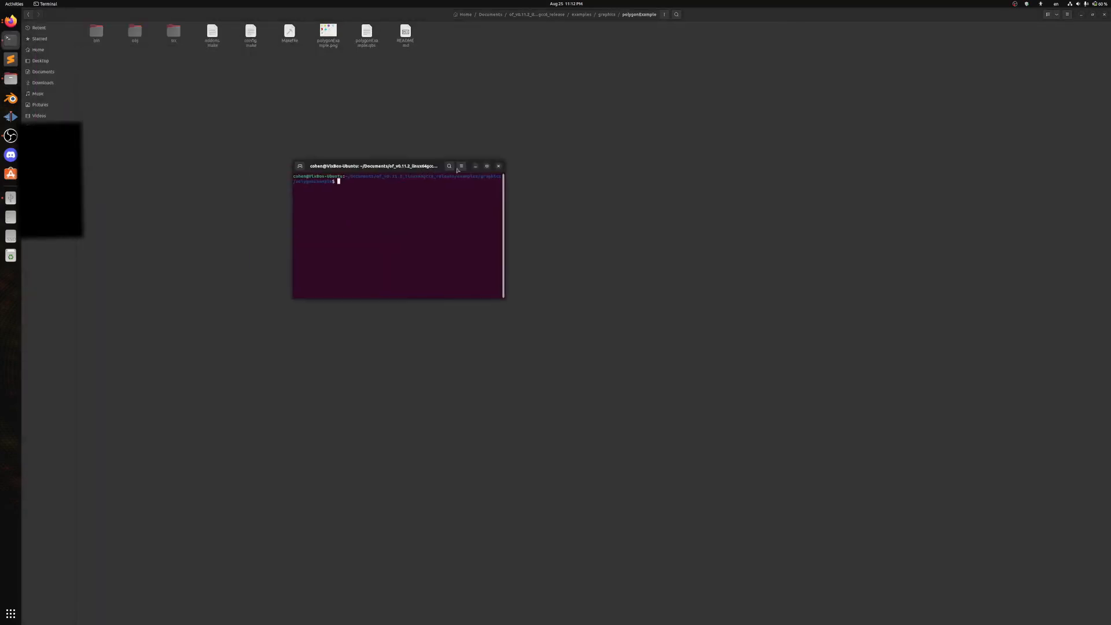
Step: Build polygonExample with make, then enter make run to launch it
{"action": "type", "text": "make"}
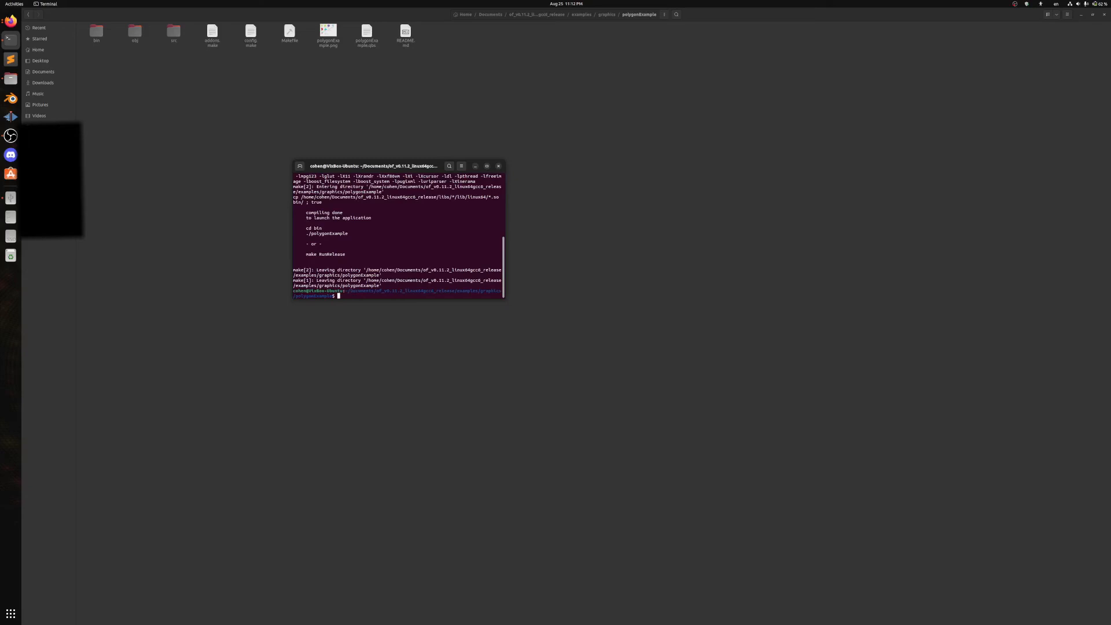
{"action": "type", "text": "make run"}
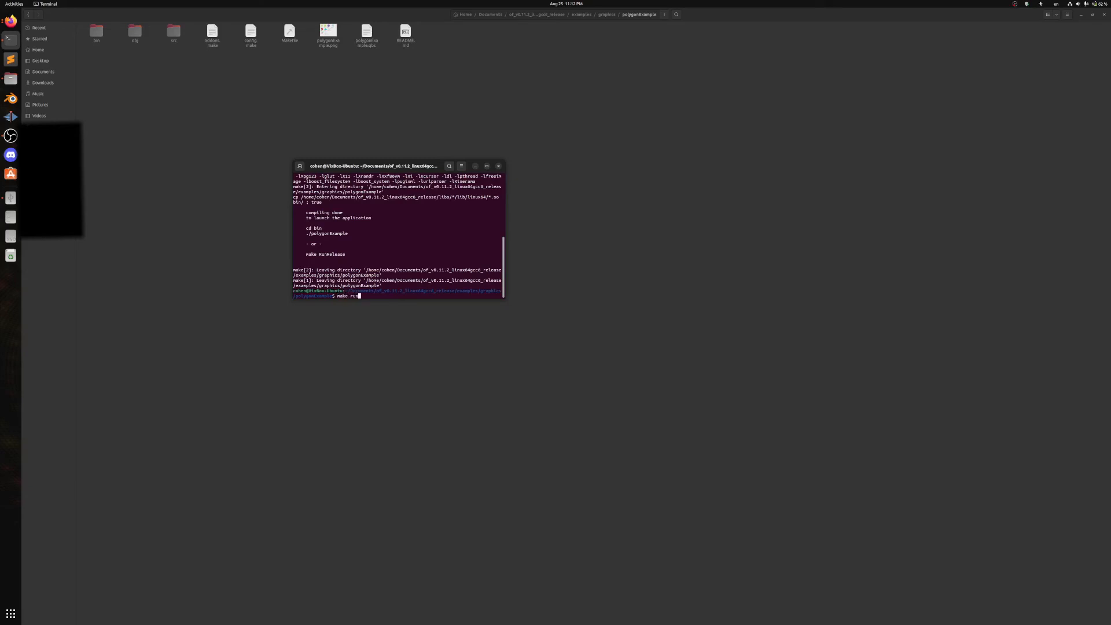